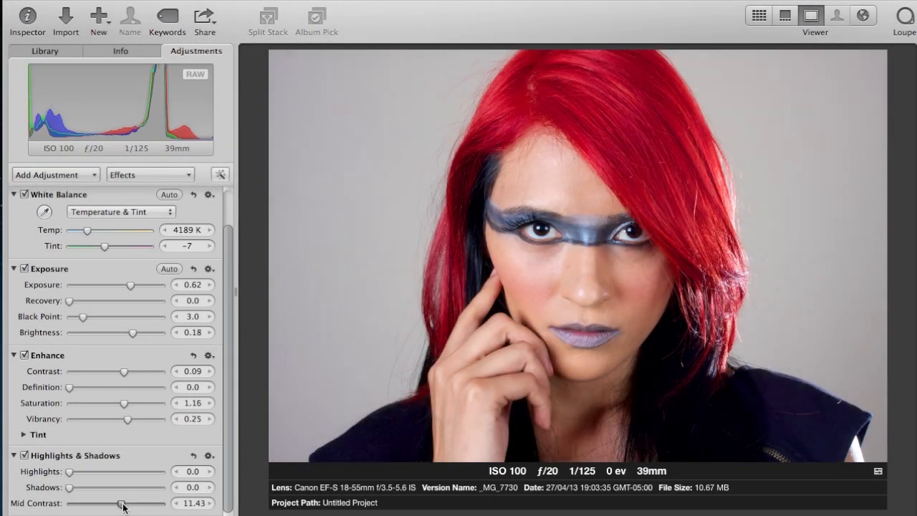
Step: Scroll through Aperture's Adjustments panel to reach the portrait's exposure and enhance sliders
{"action": "scroll", "scroll_direction": "down", "scroll_amount": 3}
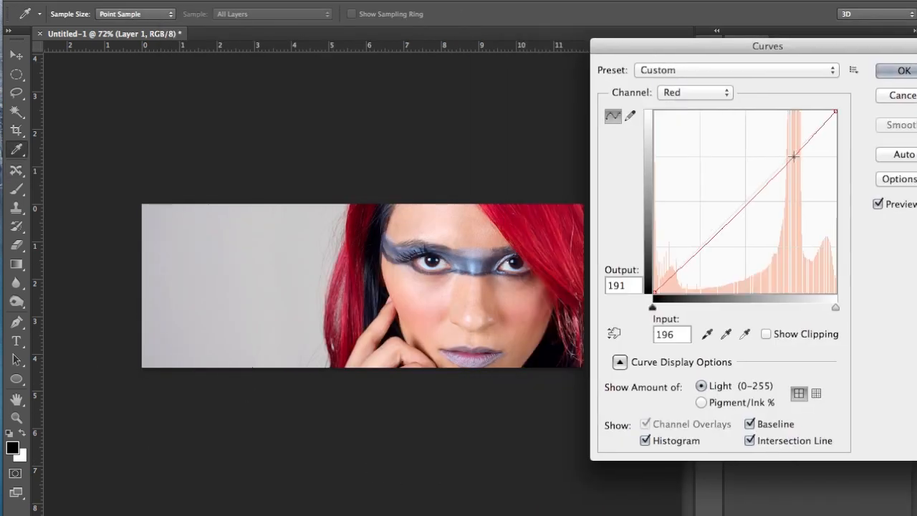
Step: Apply the red-channel curve, then switch to the Type tool for text
{"action": "left_click", "coordinate": [693, 91]}
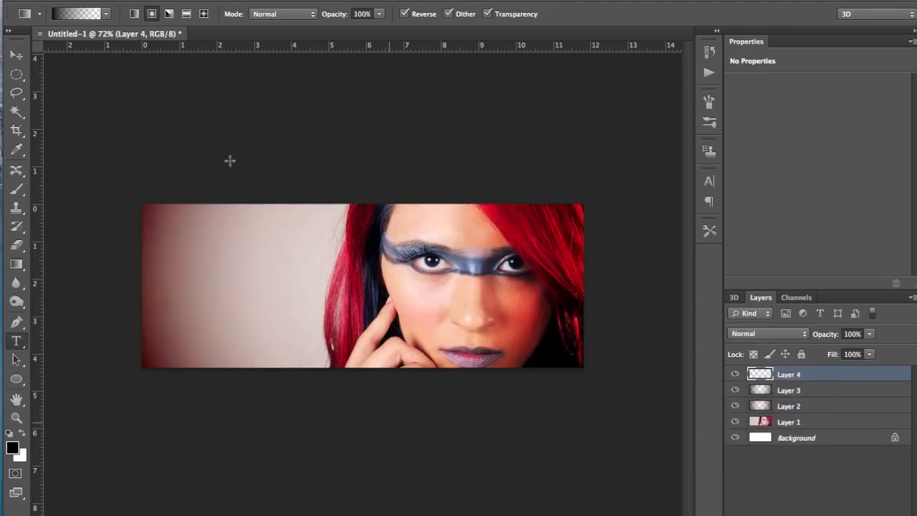
{"action": "left_click", "coordinate": [16, 340]}
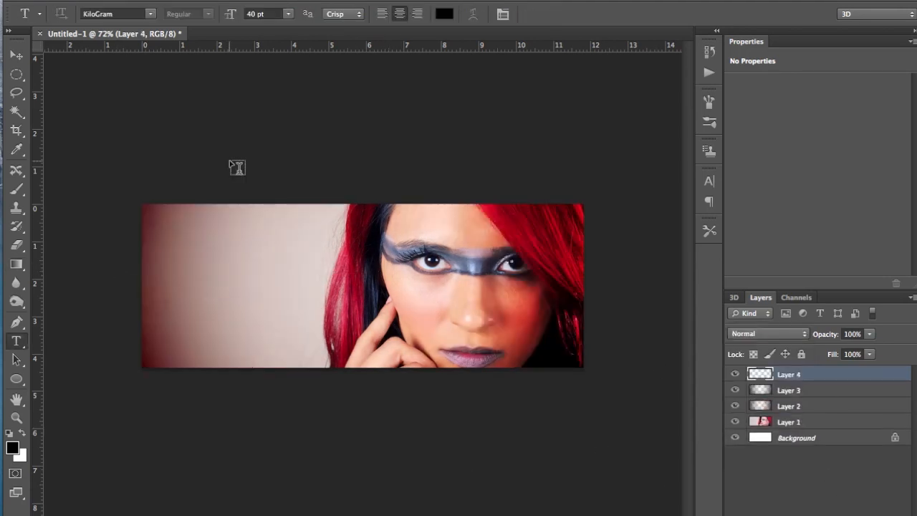
Step: Type the stacked lines such as 'AQUELLO QUE ATRAPE' and resize the 'TU CORAZON' line
{"action": "left_click", "coordinate": [117, 14]}
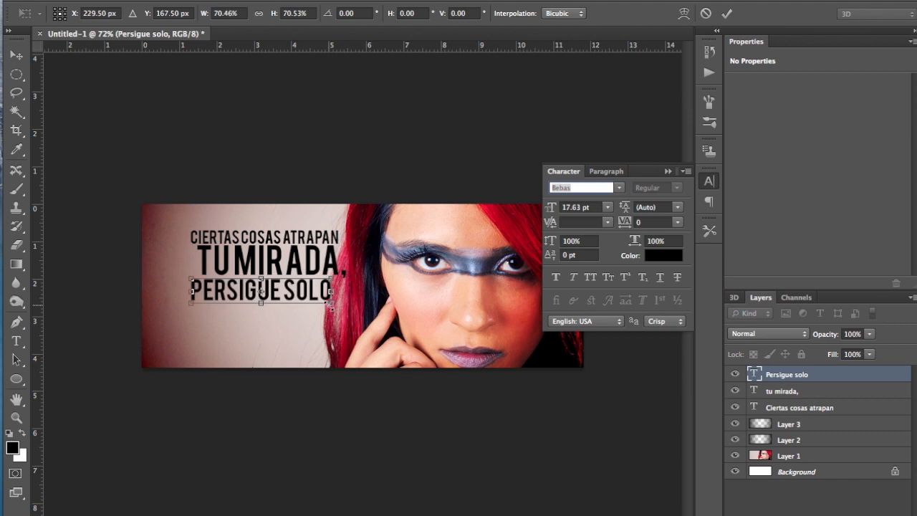
{"action": "type", "text": "AQUELLO QUE ATRAPE"}
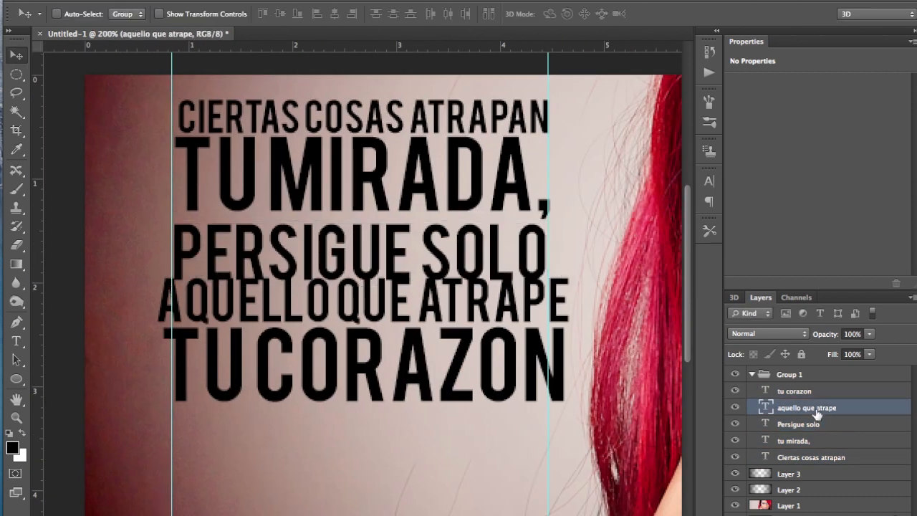
{"action": "left_click", "coordinate": [794, 391]}
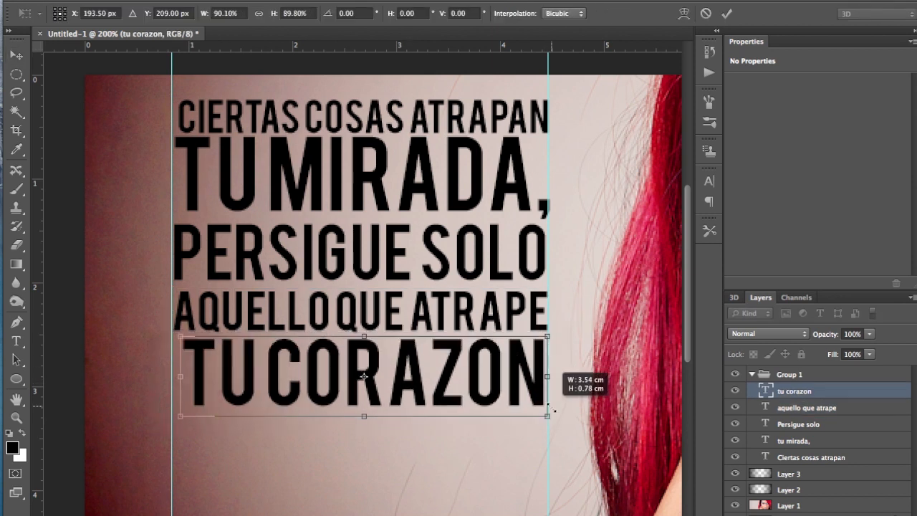
{"action": "left_click", "coordinate": [810, 458]}
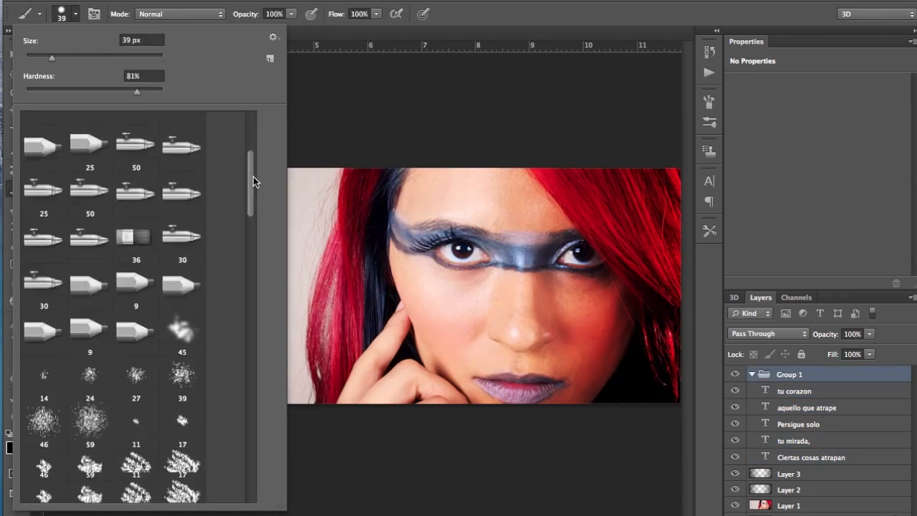
{"action": "left_click_drag", "start_coordinate": [251, 179], "coordinate": [251, 329]}
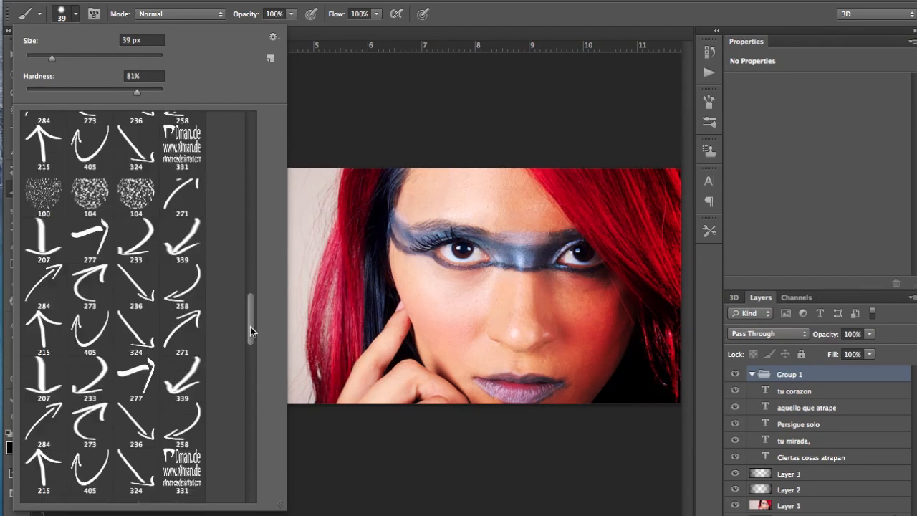